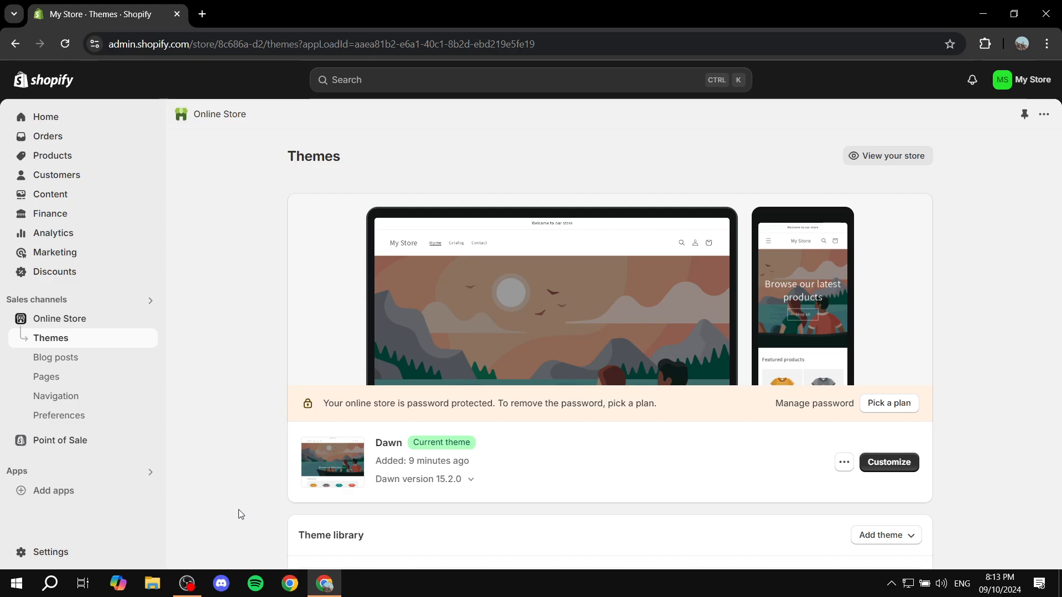
{"action": "mouse_move", "coordinate": [504, 342]}
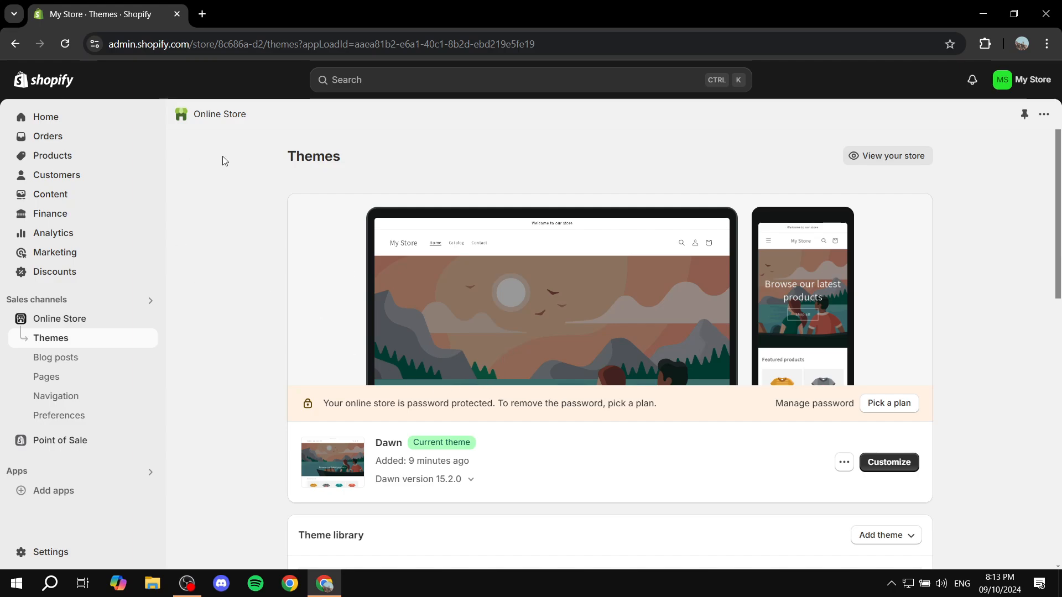
{"action": "mouse_move", "coordinate": [275, 230]}
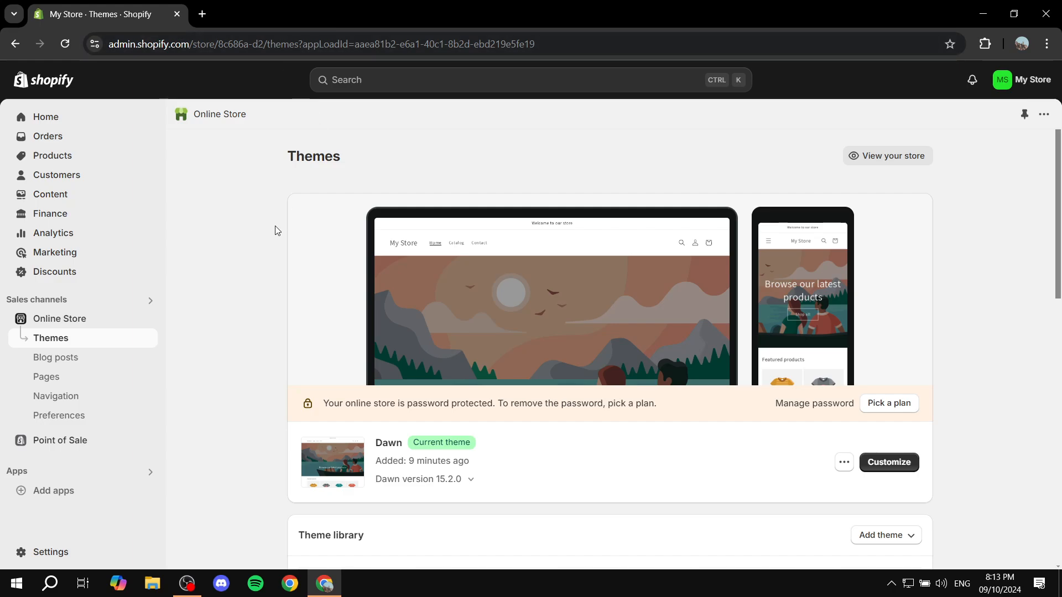
{"action": "mouse_move", "coordinate": [287, 395]}
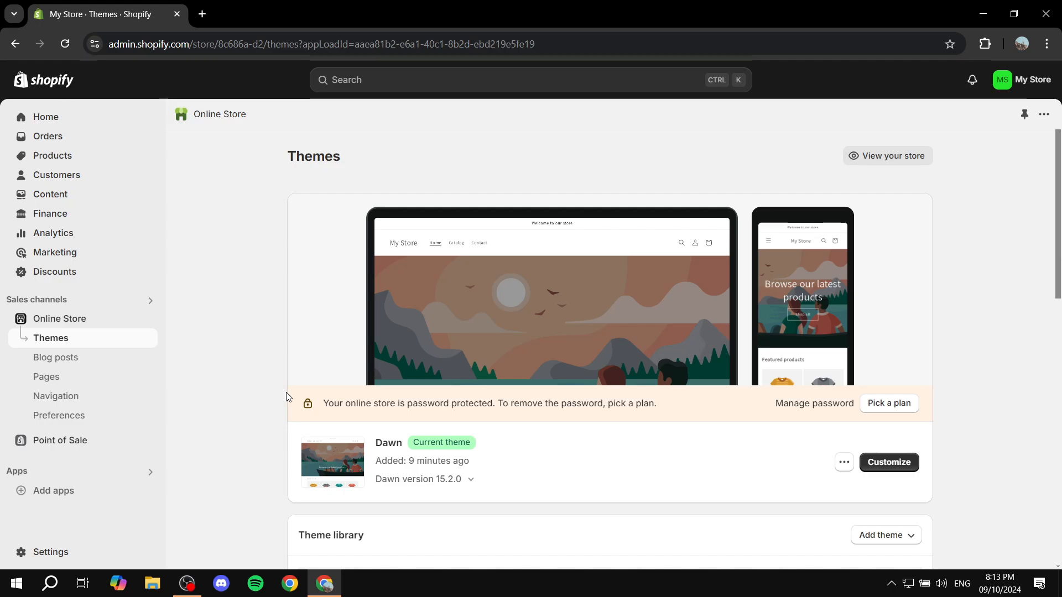
{"action": "mouse_move", "coordinate": [103, 54]}
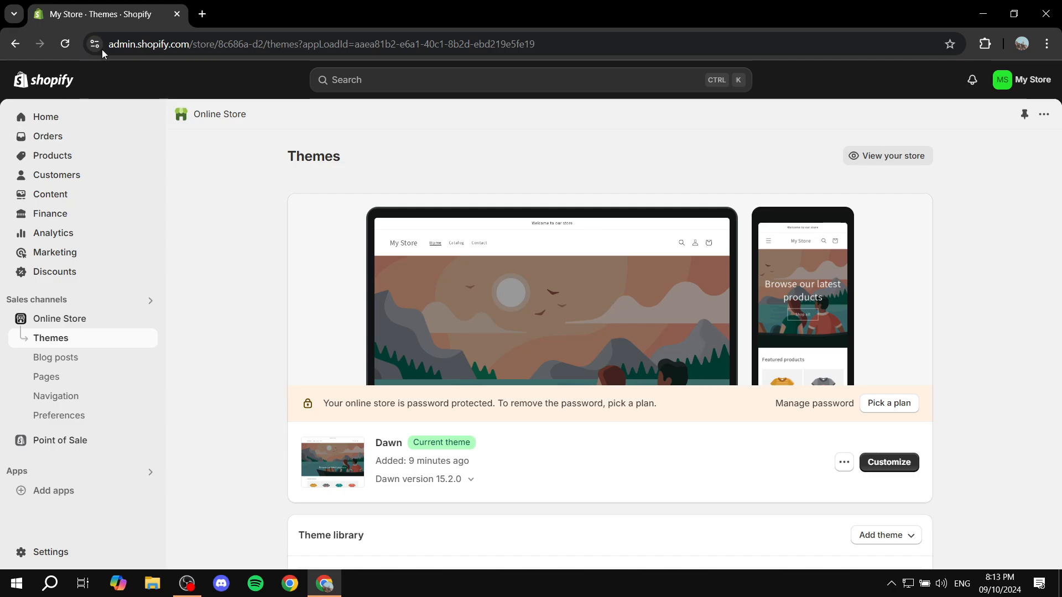
{"action": "mouse_move", "coordinate": [277, 341]}
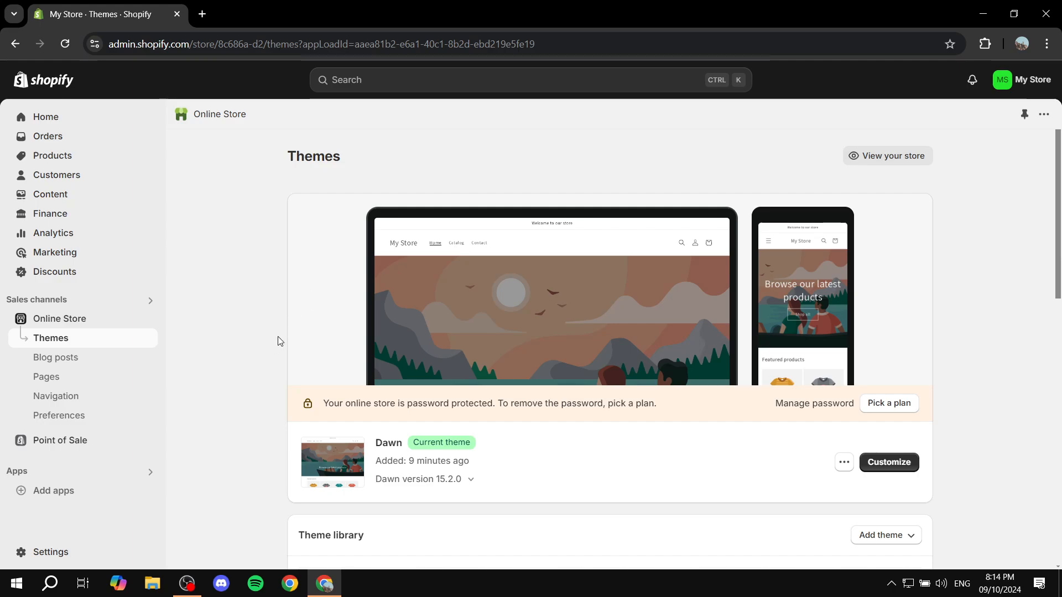
{"action": "mouse_move", "coordinate": [310, 281]}
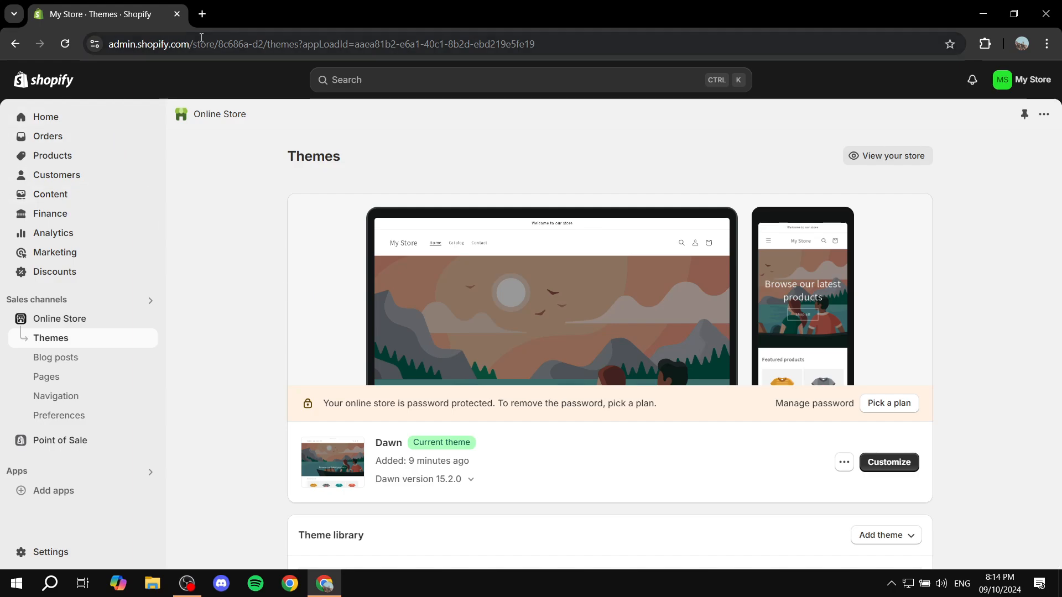
{"action": "mouse_move", "coordinate": [231, 465]}
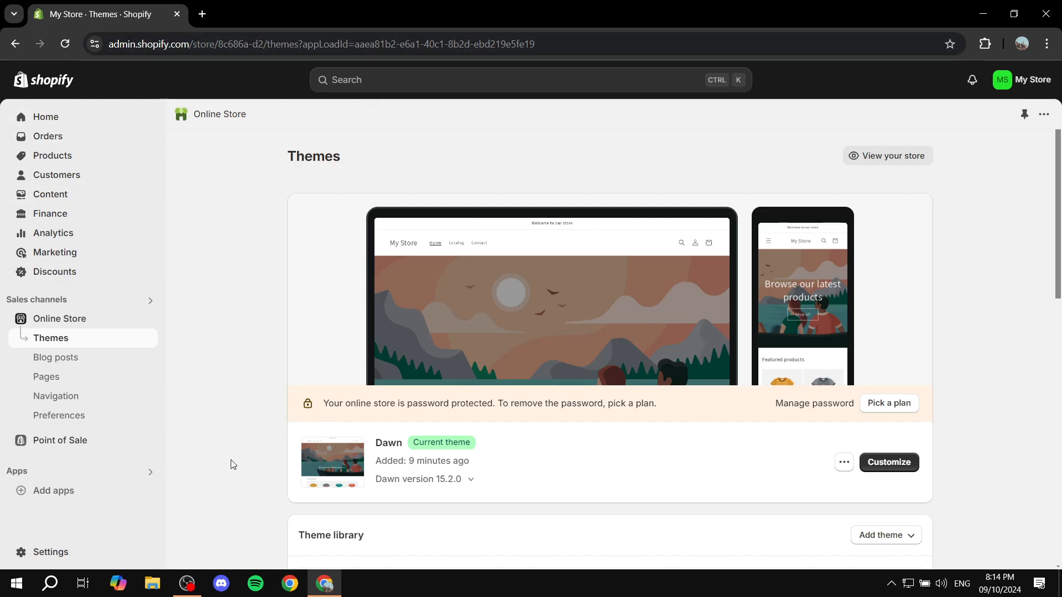
{"action": "mouse_move", "coordinate": [115, 478]}
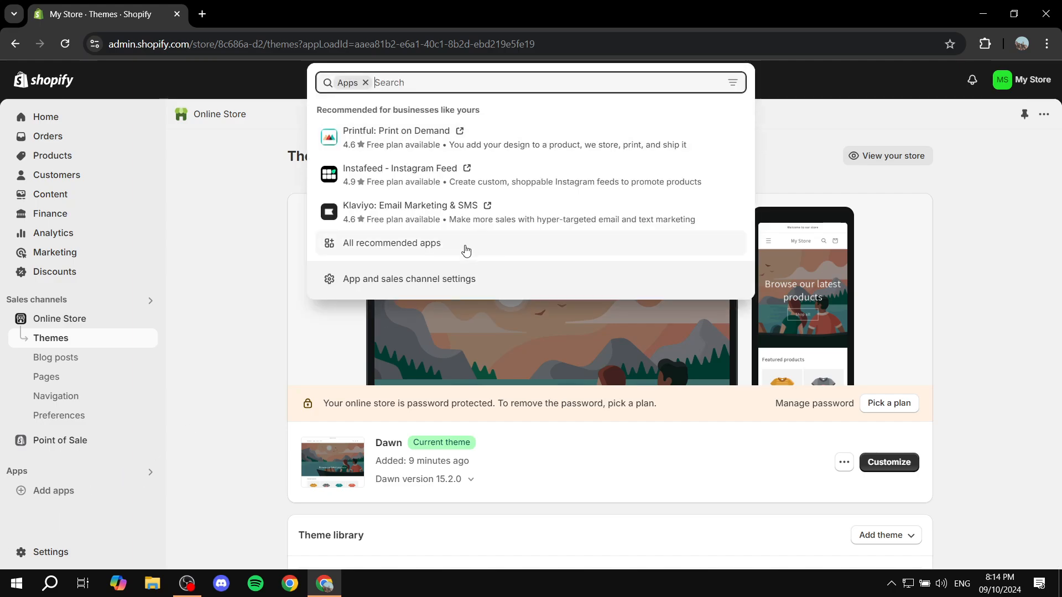
Show all recommended apps, then go to the full Shopify App Store
{"action": "left_click", "coordinate": [392, 243]}
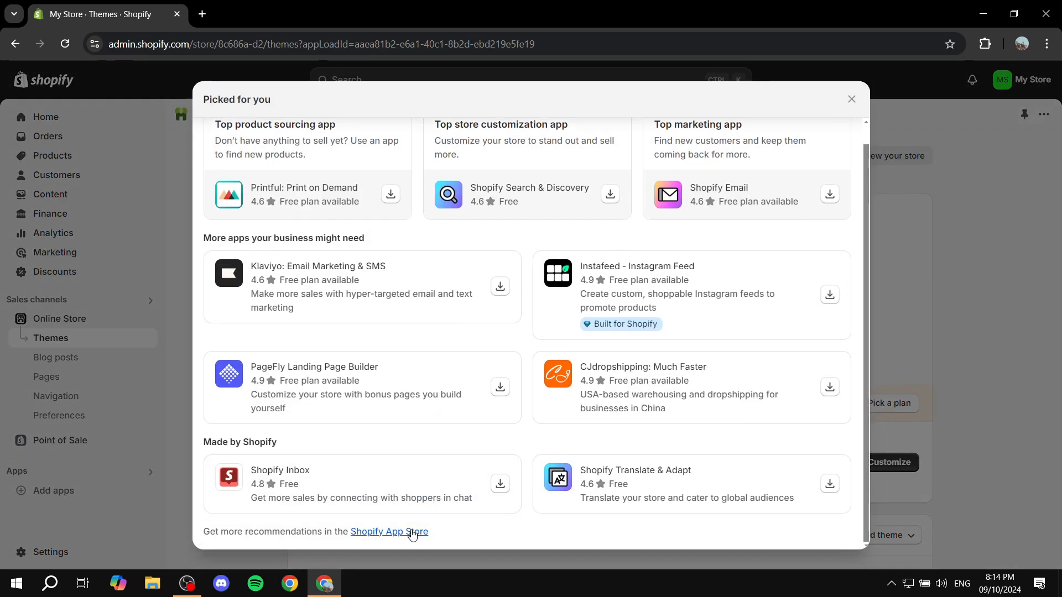
{"action": "left_click", "coordinate": [388, 532]}
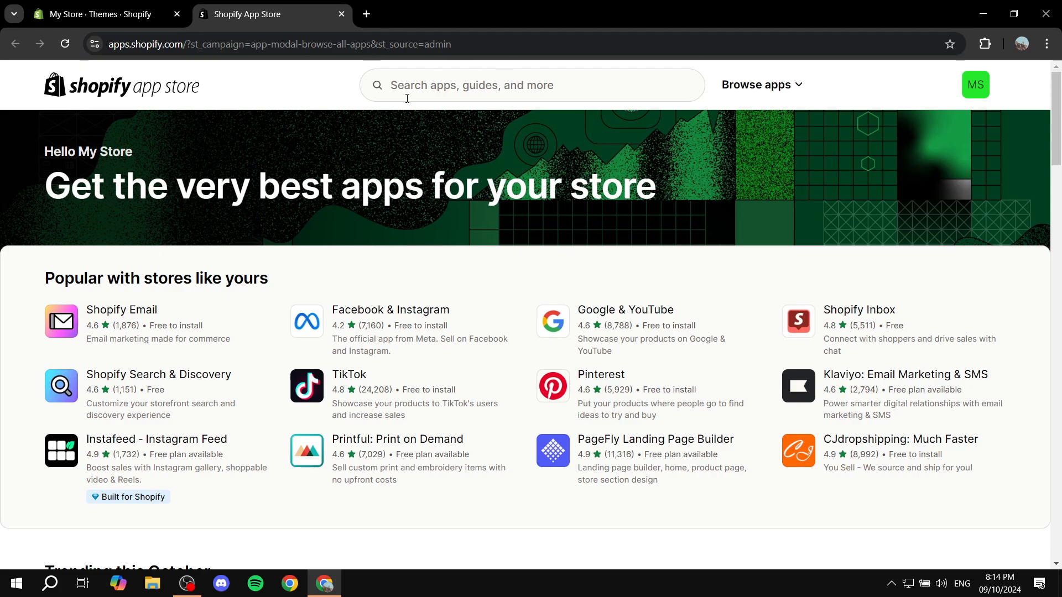
Search the App Store for 'UPS' and open the UPS Shipping (Official) app page
{"action": "type", "text": "U"}
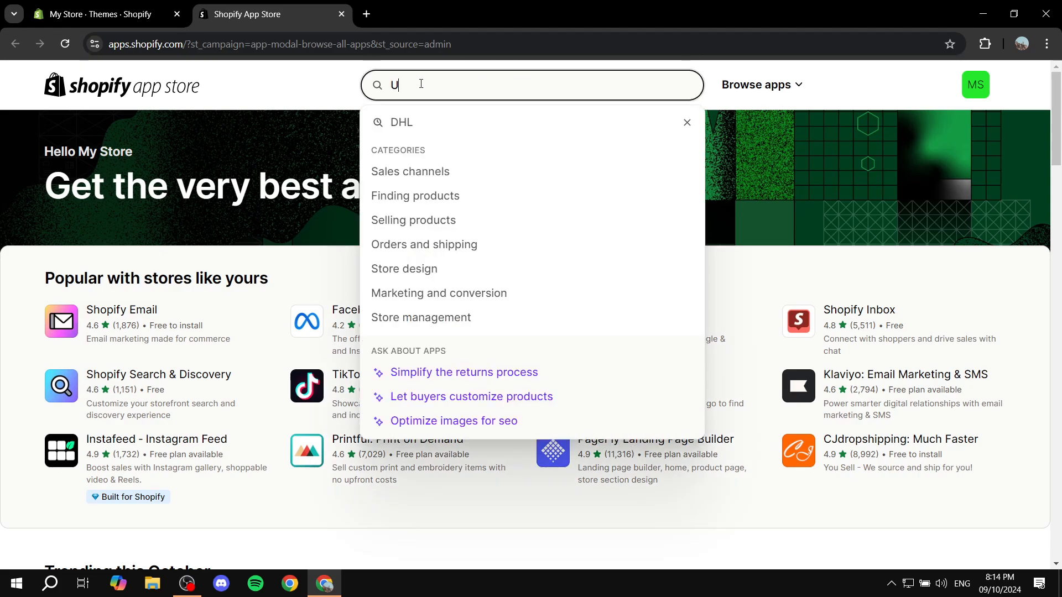
{"action": "type", "text": "PS"}
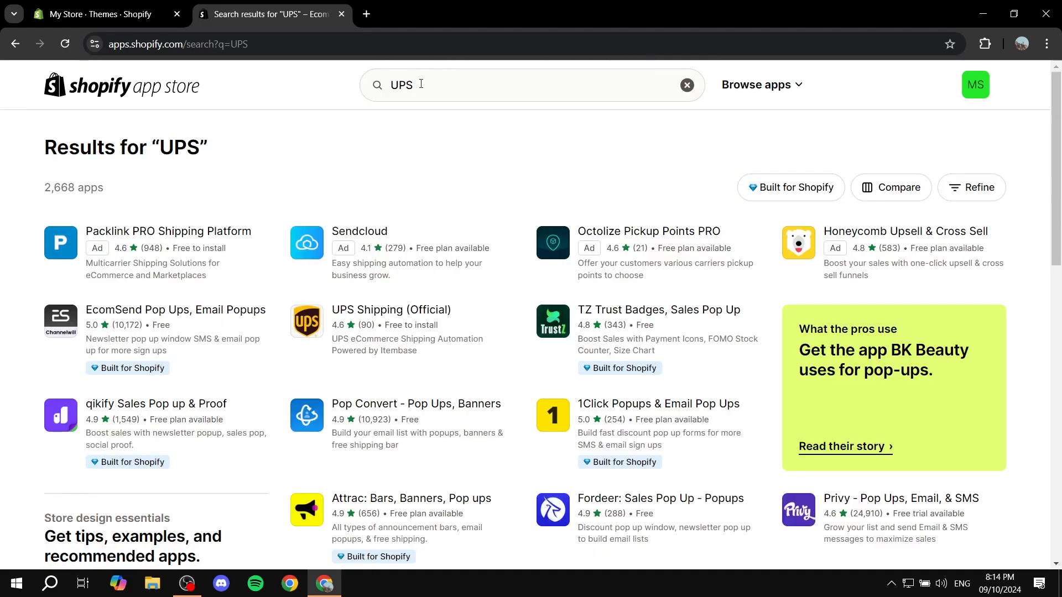
{"action": "mouse_move", "coordinate": [415, 333]}
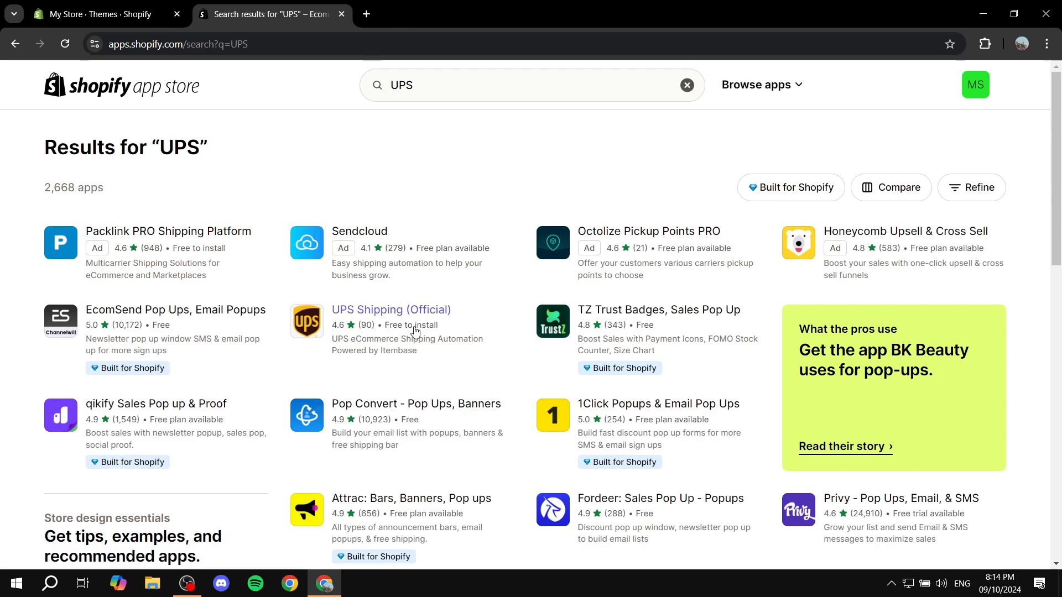
{"action": "mouse_move", "coordinate": [403, 308]}
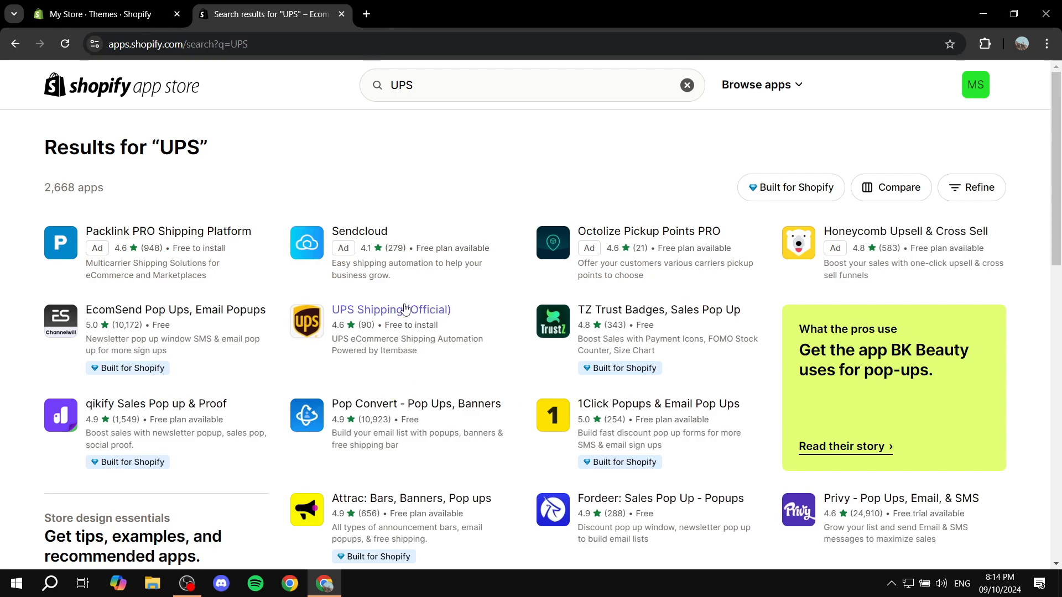
{"action": "left_click", "coordinate": [390, 310]}
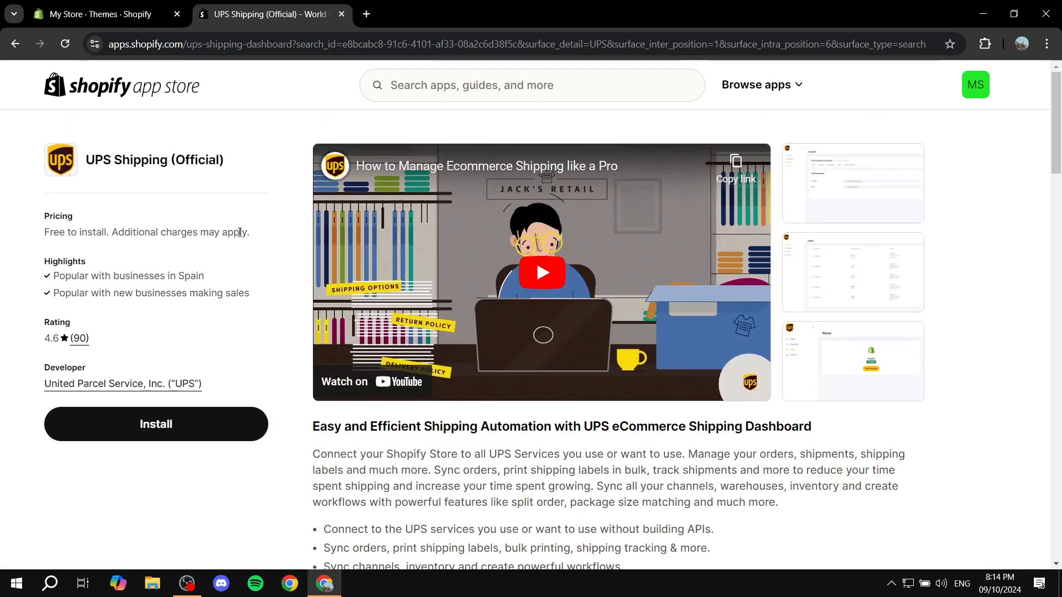
{"action": "mouse_move", "coordinate": [214, 423]}
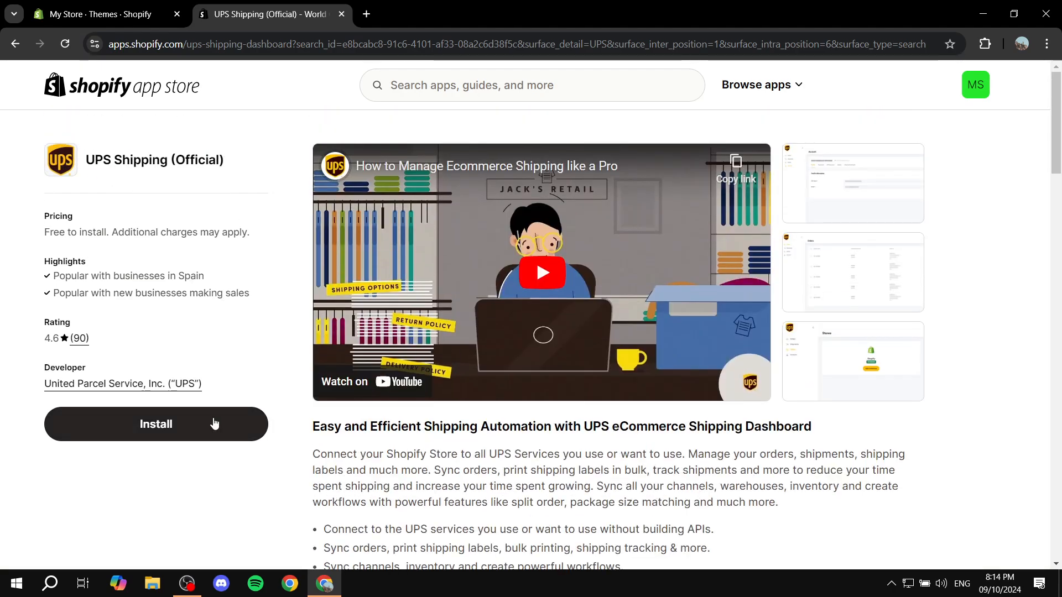
Review the UPS Shipping (Official) listing and start installing it
{"action": "scroll", "scroll_direction": "down", "scroll_amount": 3}
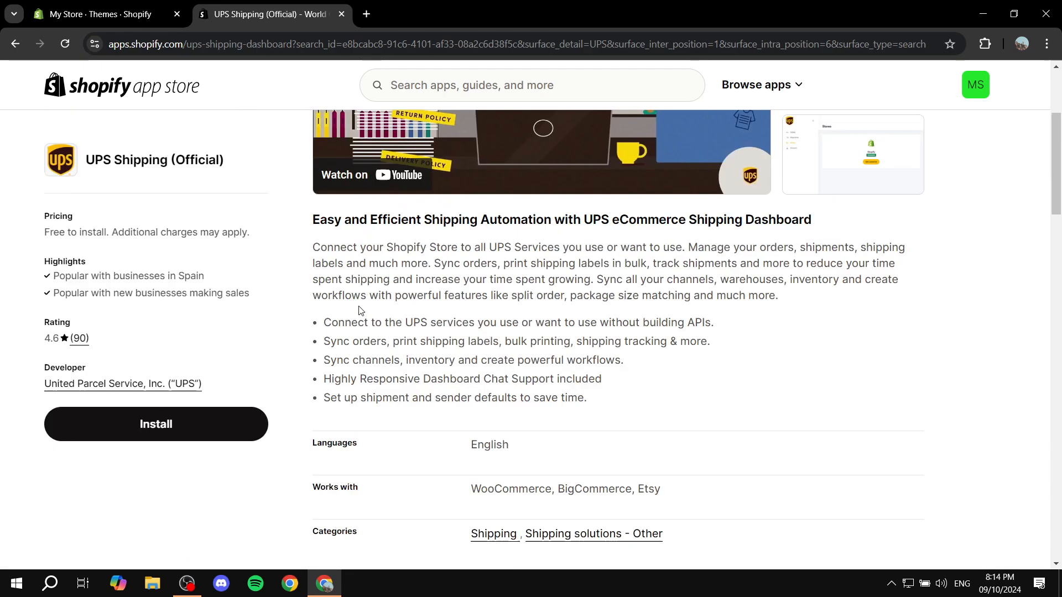
{"action": "left_click", "coordinate": [155, 425]}
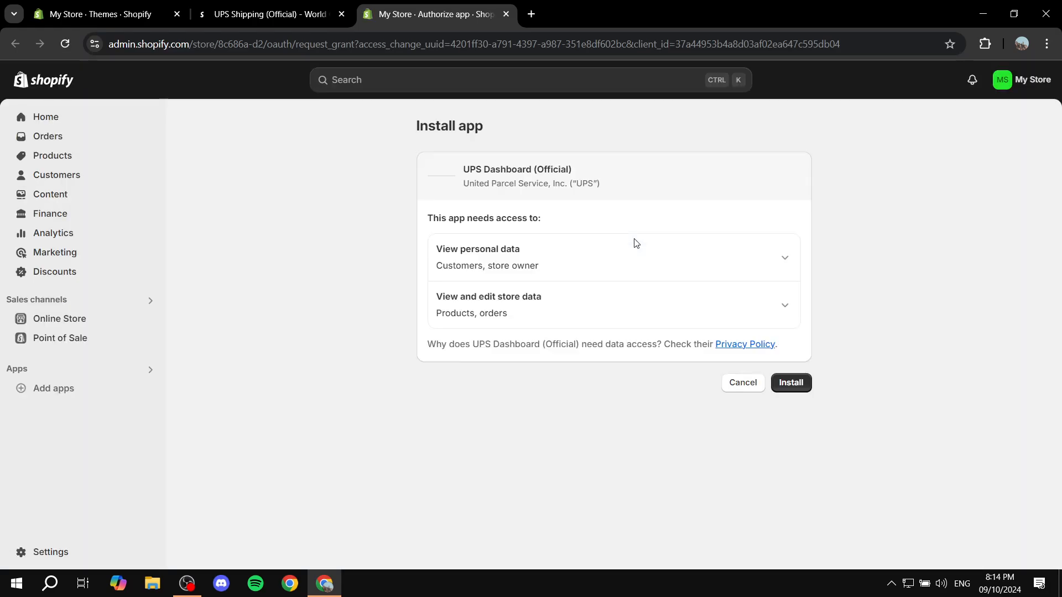
Grant the UPS app its requested data access and install it
{"action": "left_click", "coordinate": [790, 383]}
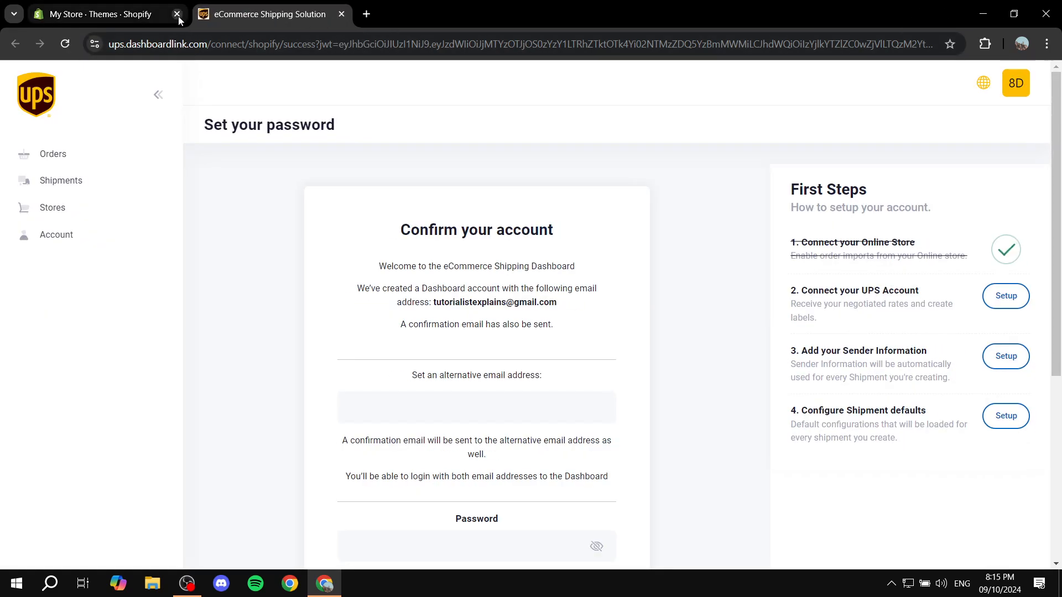
{"action": "mouse_move", "coordinate": [99, 13]}
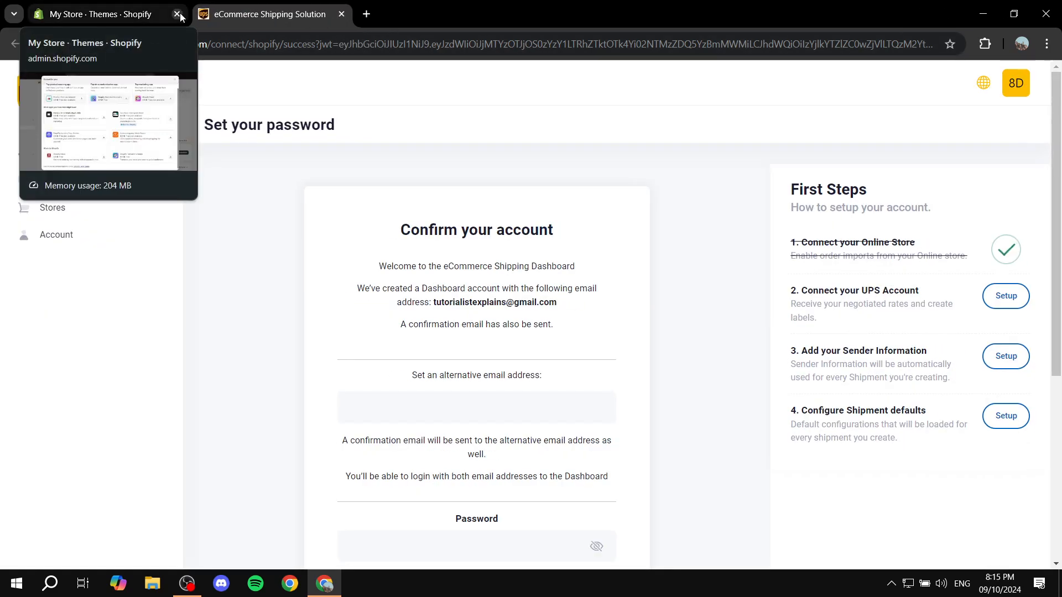
Close the leftover Shopify themes tab and read the Confirm your account form
{"action": "left_click", "coordinate": [177, 14]}
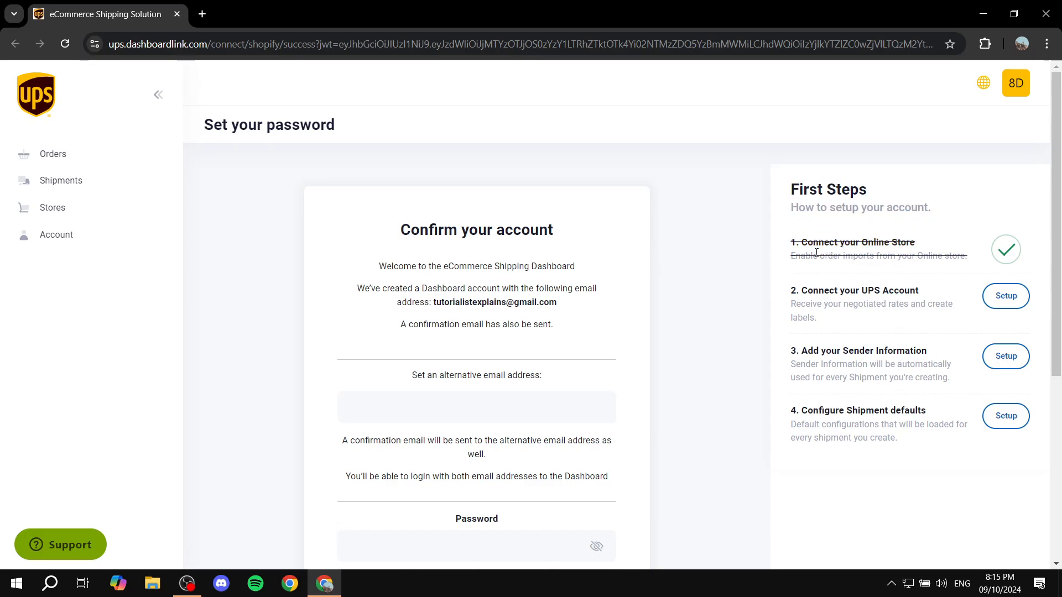
{"action": "mouse_move", "coordinate": [854, 291]}
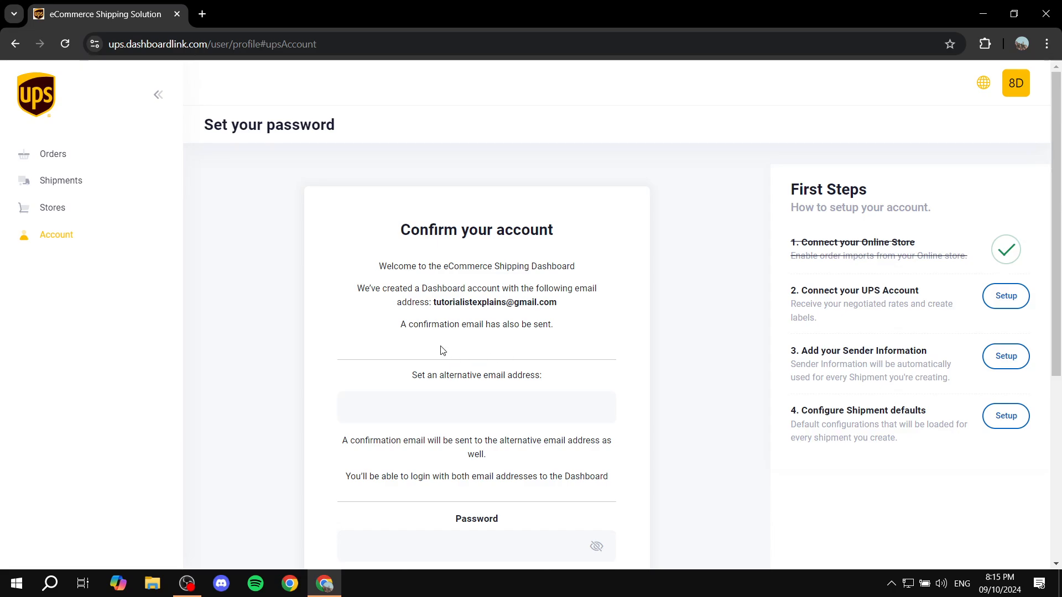
{"action": "scroll", "scroll_direction": "down", "scroll_amount": 3}
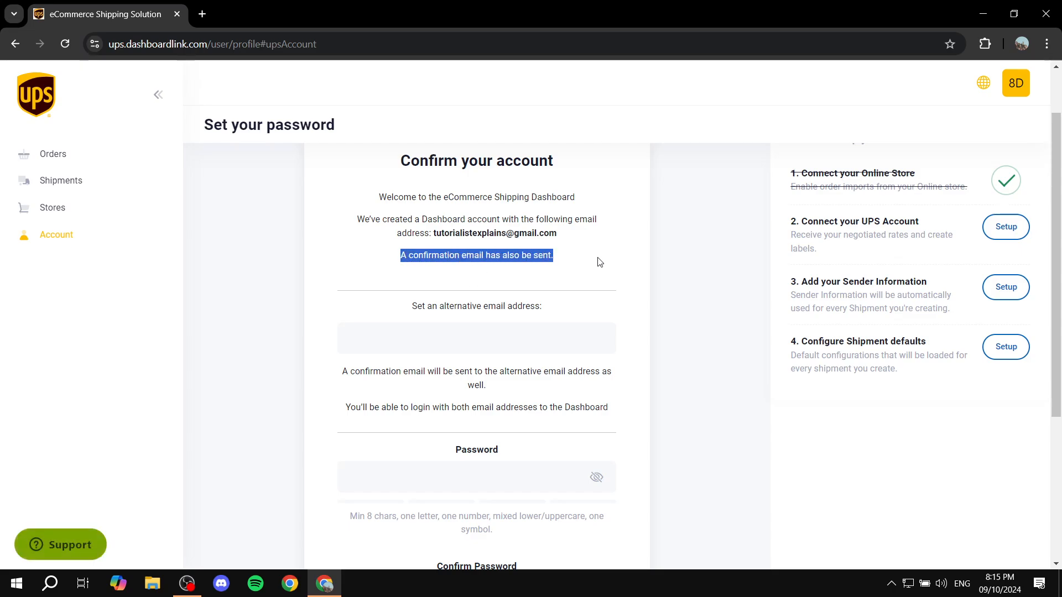
{"action": "mouse_move", "coordinate": [587, 271]}
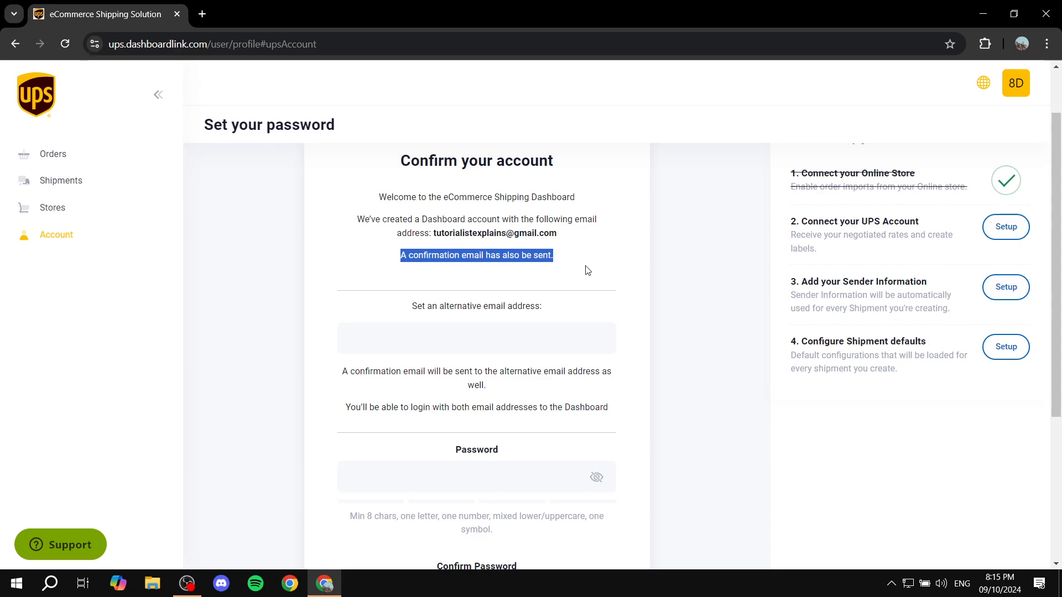
{"action": "mouse_move", "coordinate": [567, 256]}
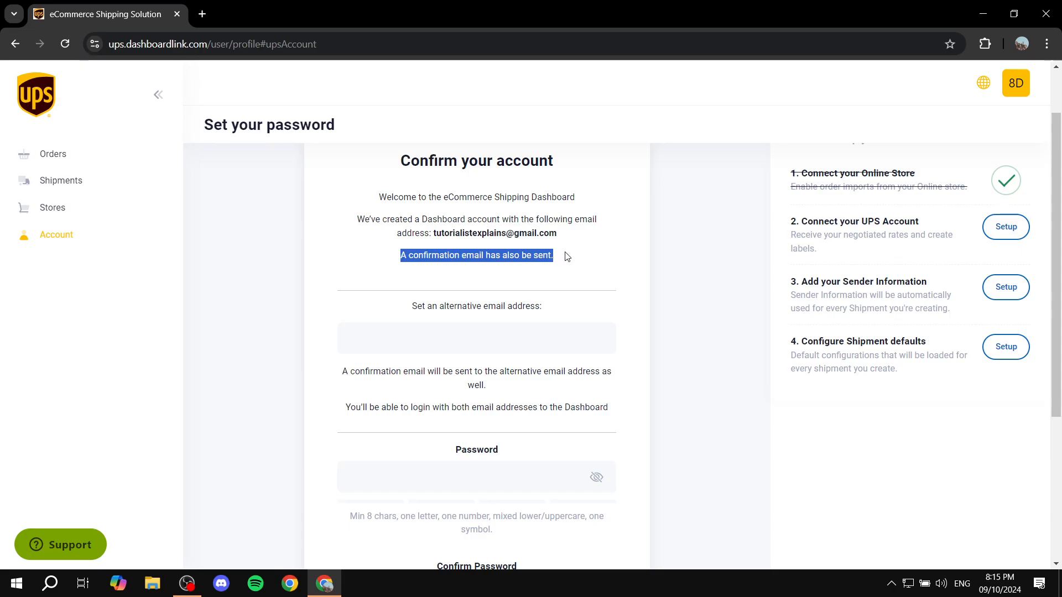
{"action": "left_click", "coordinate": [427, 302]}
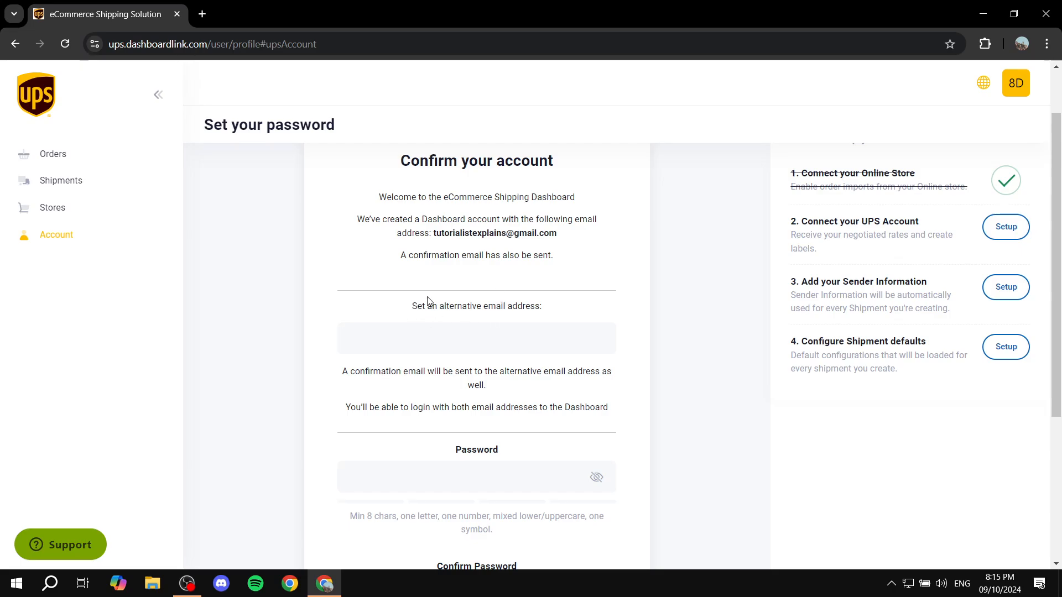
Scroll down to the alternative email, password fields and Continue button
{"action": "scroll", "scroll_direction": "down", "scroll_amount": 3}
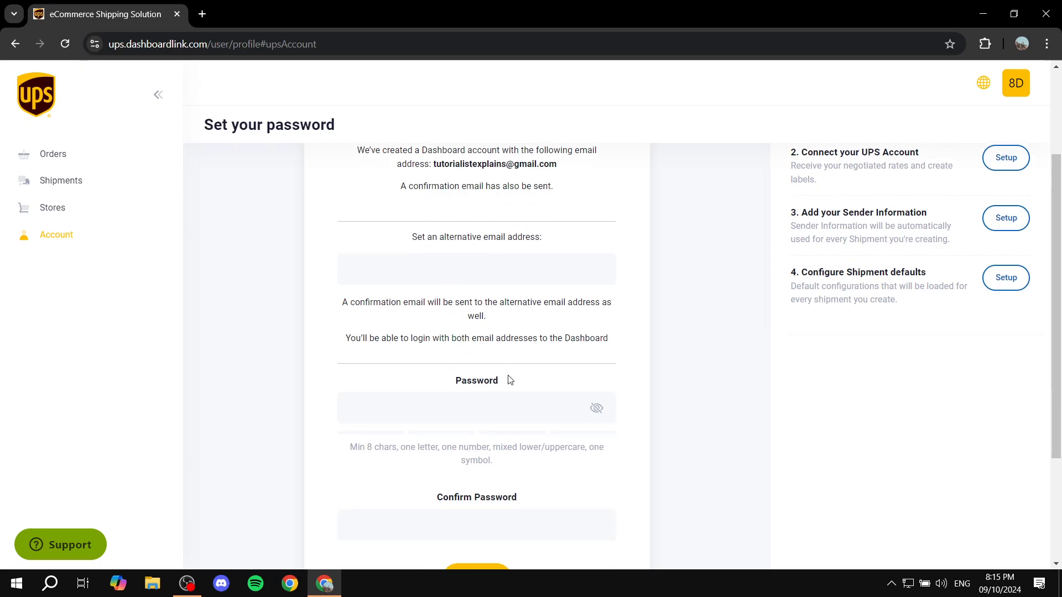
{"action": "left_click", "coordinate": [474, 408]}
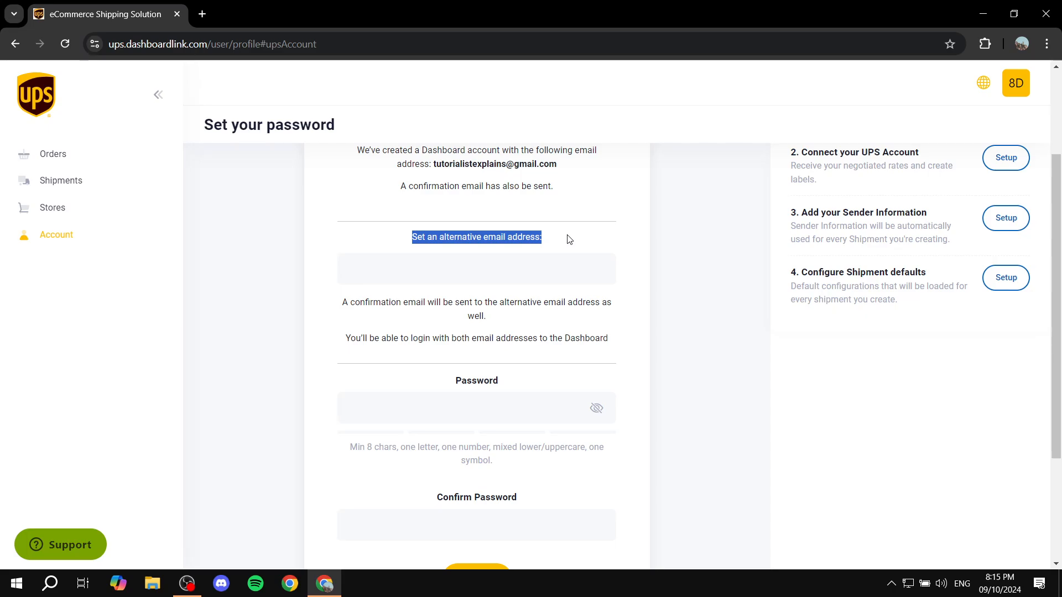
{"action": "scroll", "scroll_direction": "down", "scroll_amount": 3}
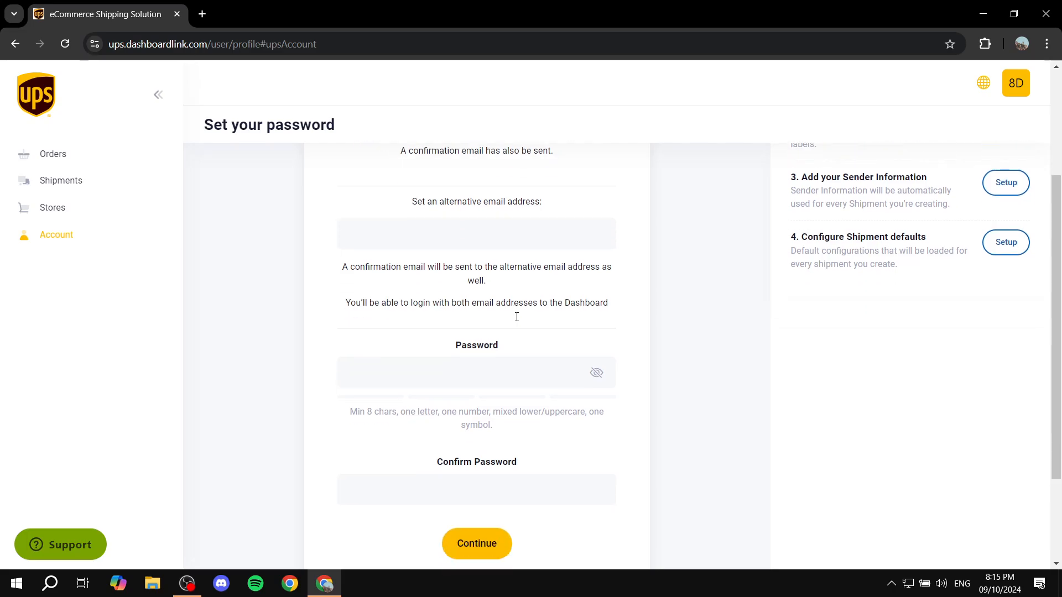
{"action": "scroll", "scroll_direction": "down", "scroll_amount": 3}
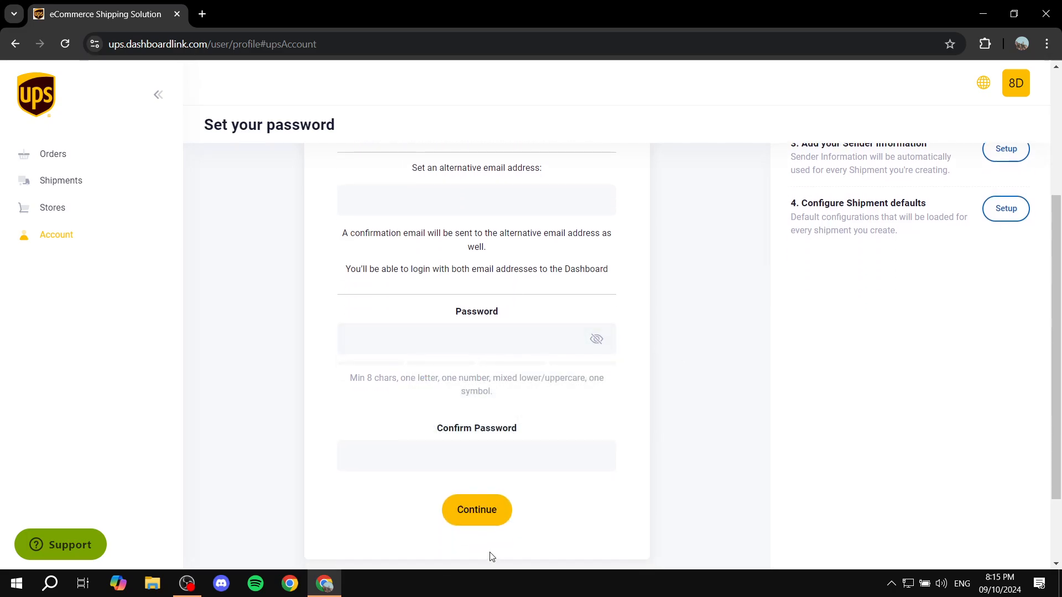
{"action": "mouse_move", "coordinate": [657, 453]}
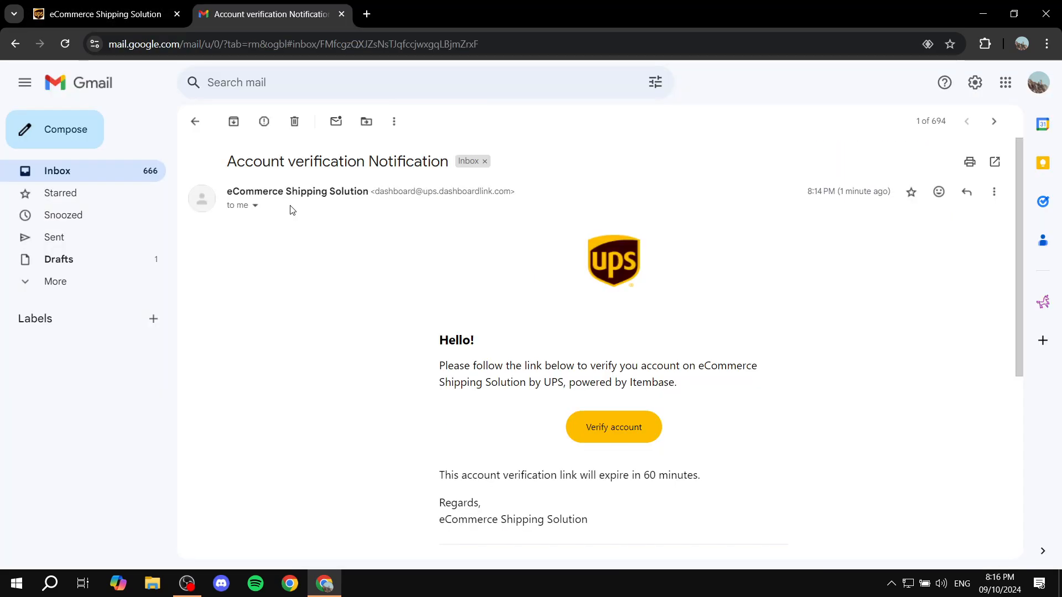
Open the Account verification Notification email and follow its Verify account link
{"action": "left_click", "coordinate": [613, 427]}
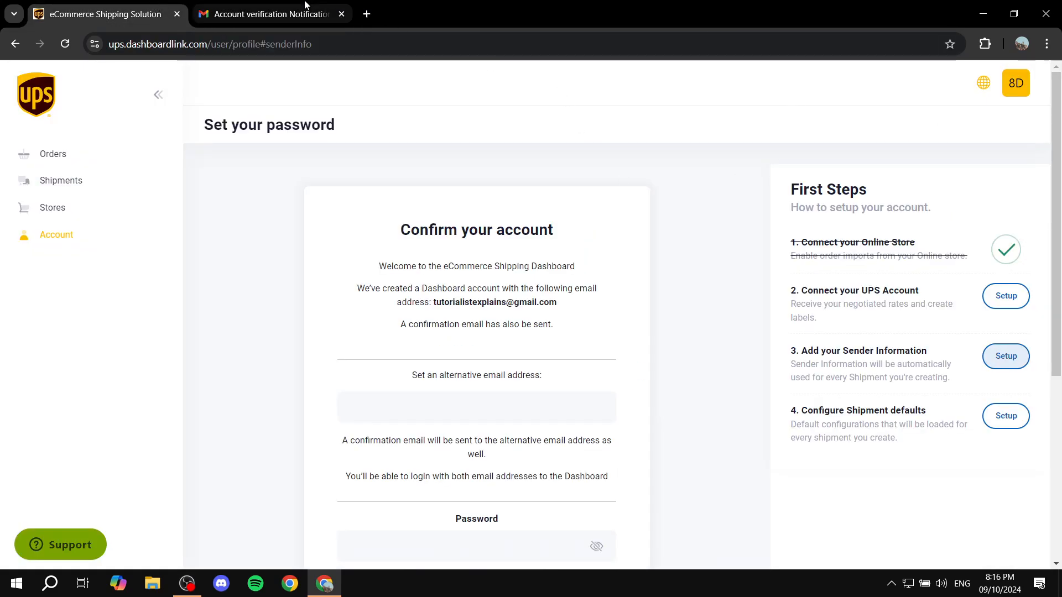
{"action": "left_click", "coordinate": [268, 13]}
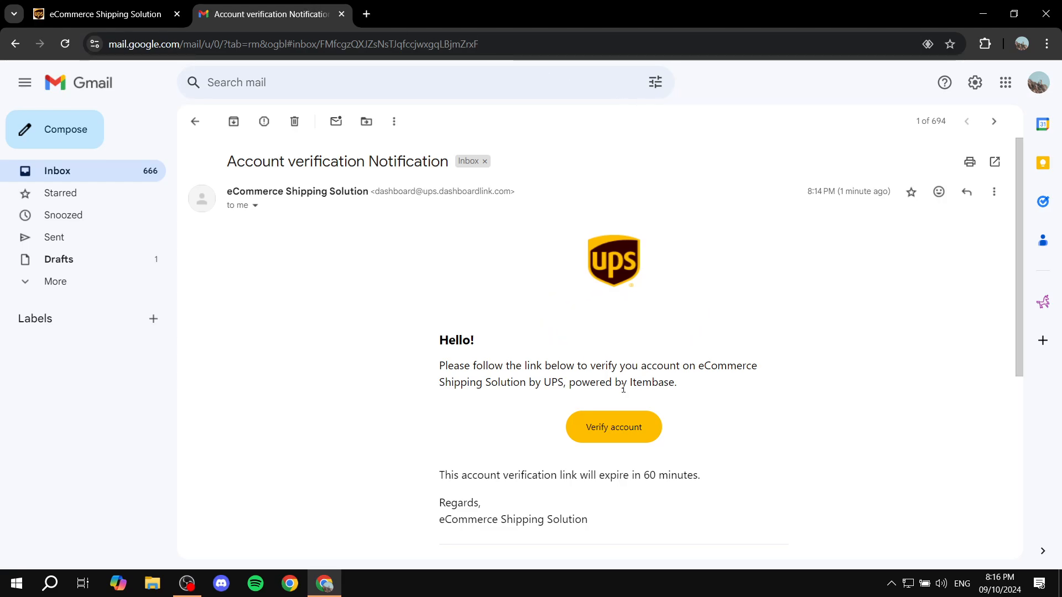
{"action": "scroll", "scroll_direction": "down", "scroll_amount": 3}
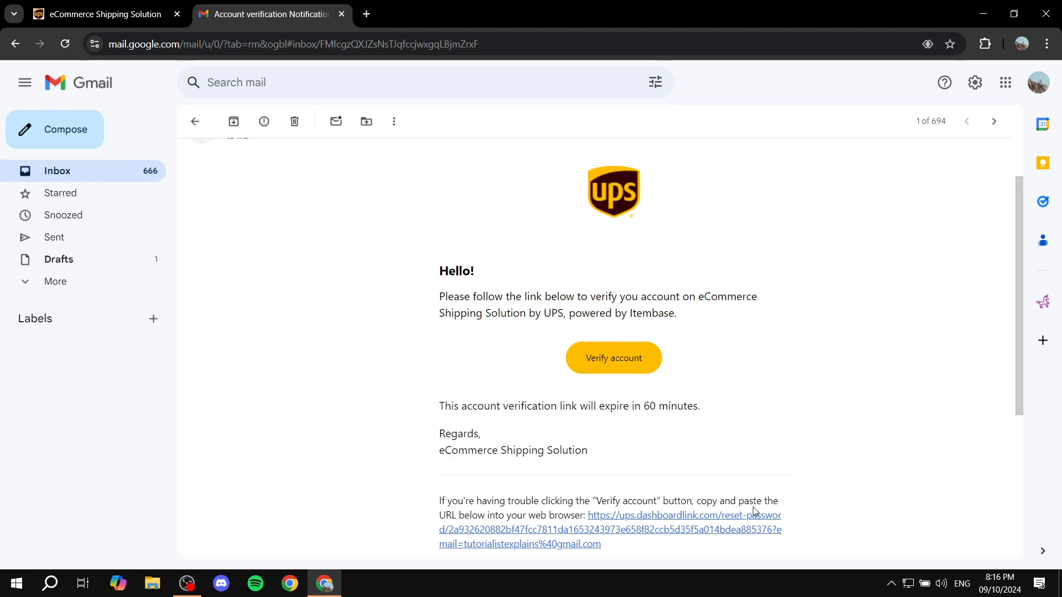
{"action": "mouse_move", "coordinate": [486, 314]}
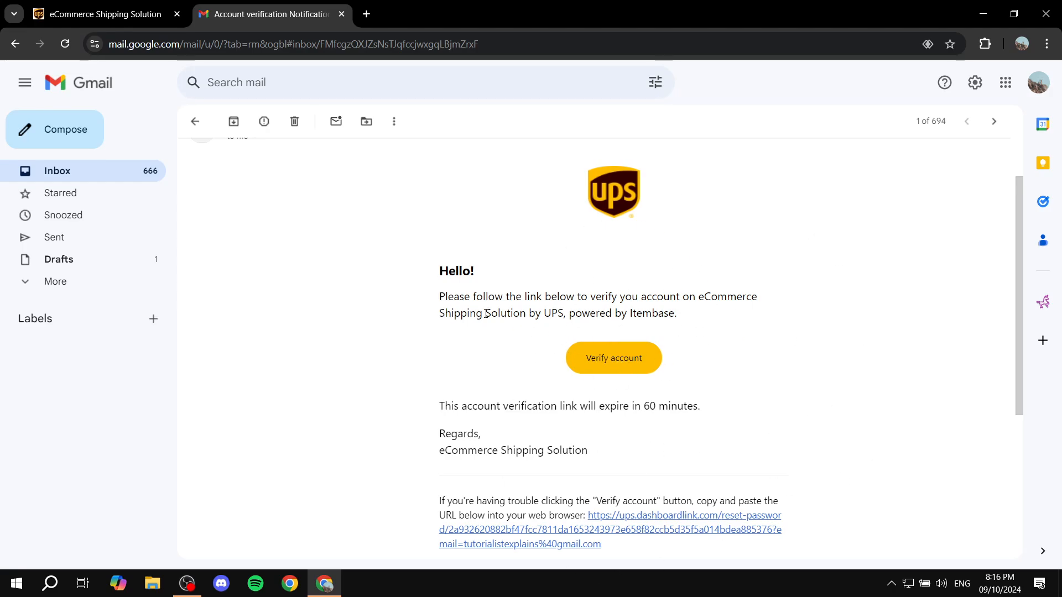
{"action": "mouse_move", "coordinate": [612, 266]}
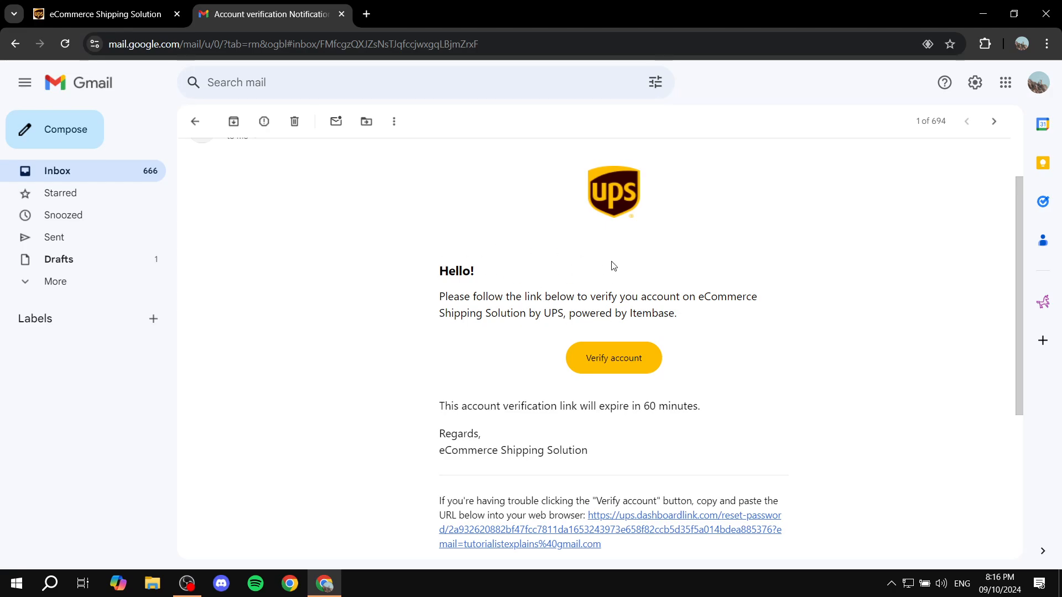
{"action": "mouse_move", "coordinate": [611, 280]}
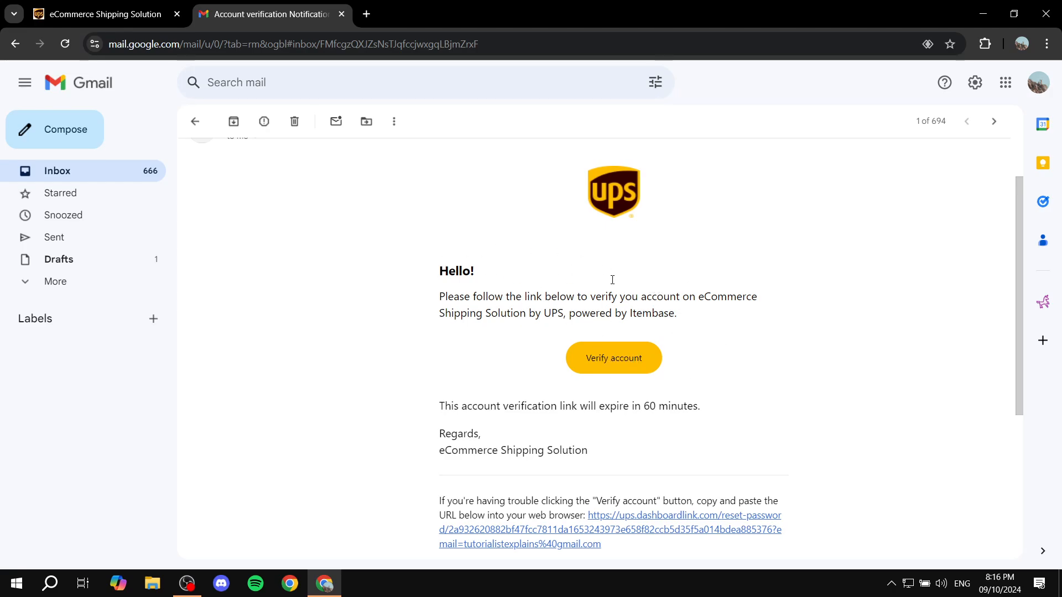
{"action": "left_click", "coordinate": [612, 358]}
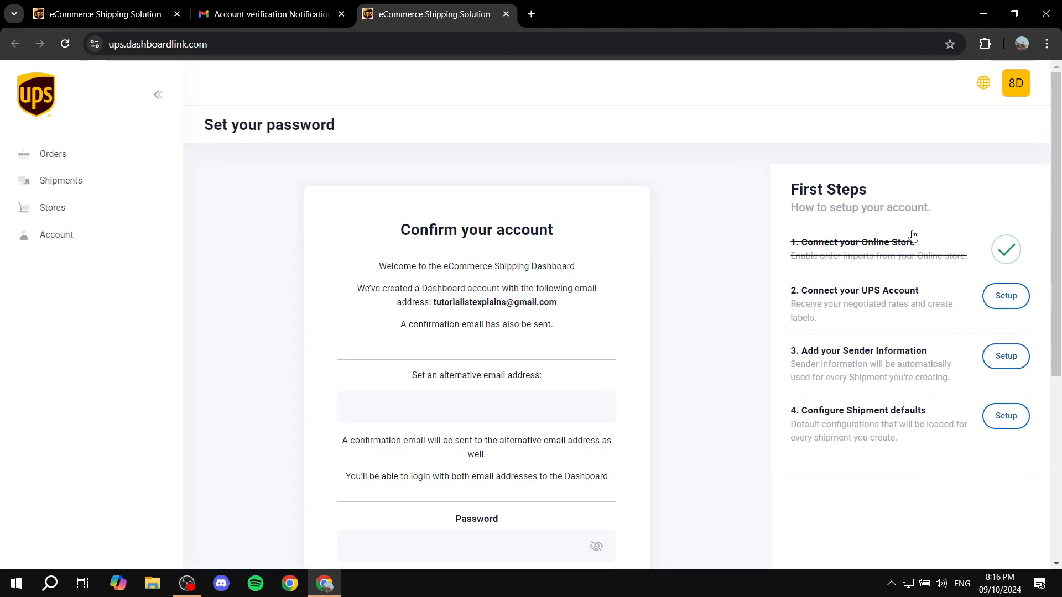
Close the Gmail tab and review the Set your password confirmation form
{"action": "left_click", "coordinate": [341, 13]}
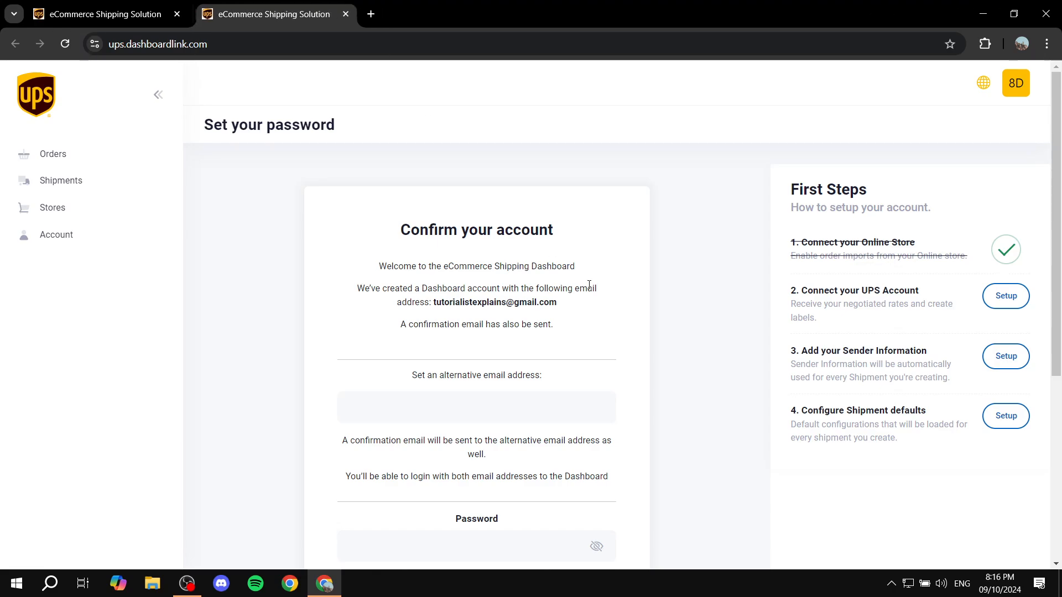
{"action": "scroll", "scroll_direction": "down", "scroll_amount": 3}
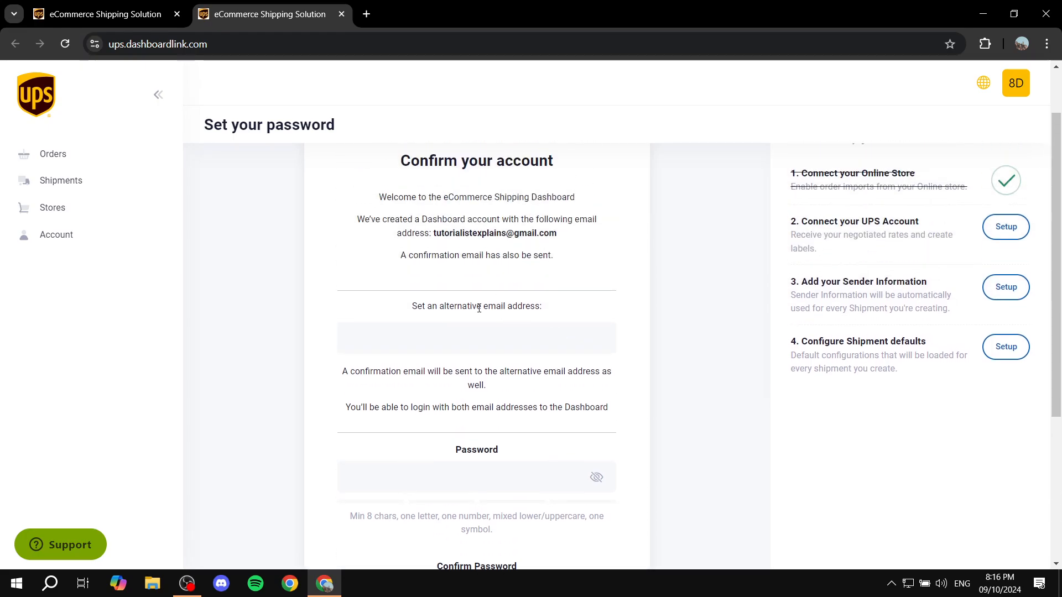
{"action": "left_click", "coordinate": [476, 338]}
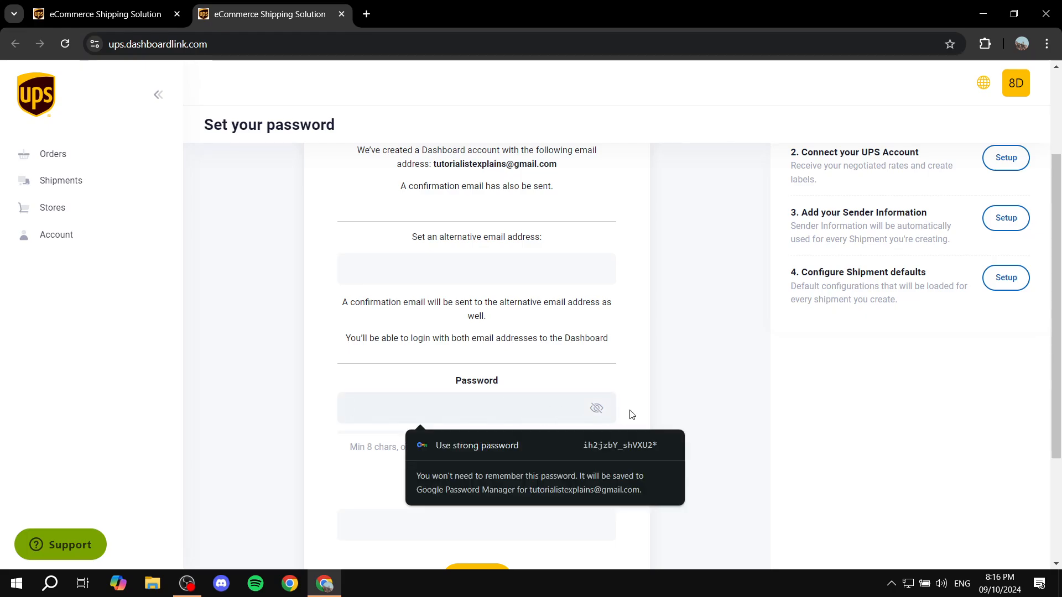
{"action": "scroll", "scroll_direction": "down", "scroll_amount": 3}
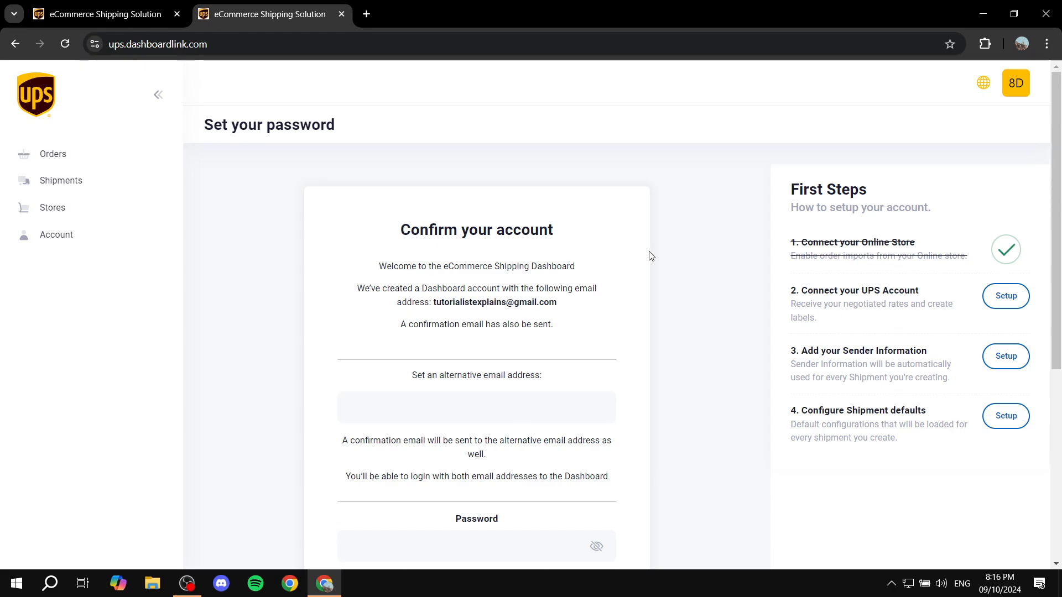
{"action": "mouse_move", "coordinate": [802, 329]}
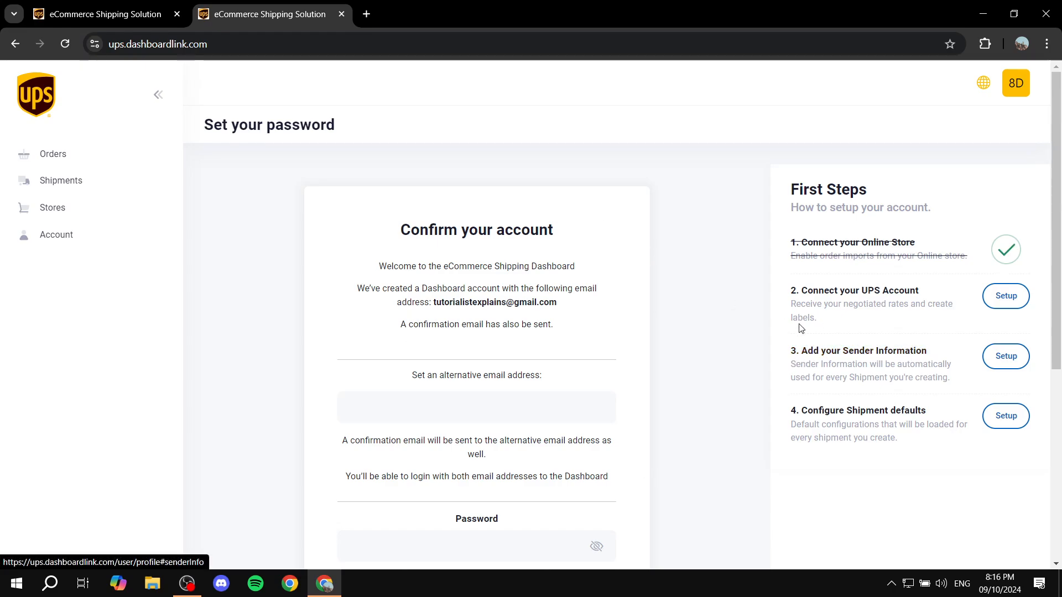
{"action": "mouse_move", "coordinate": [885, 414]}
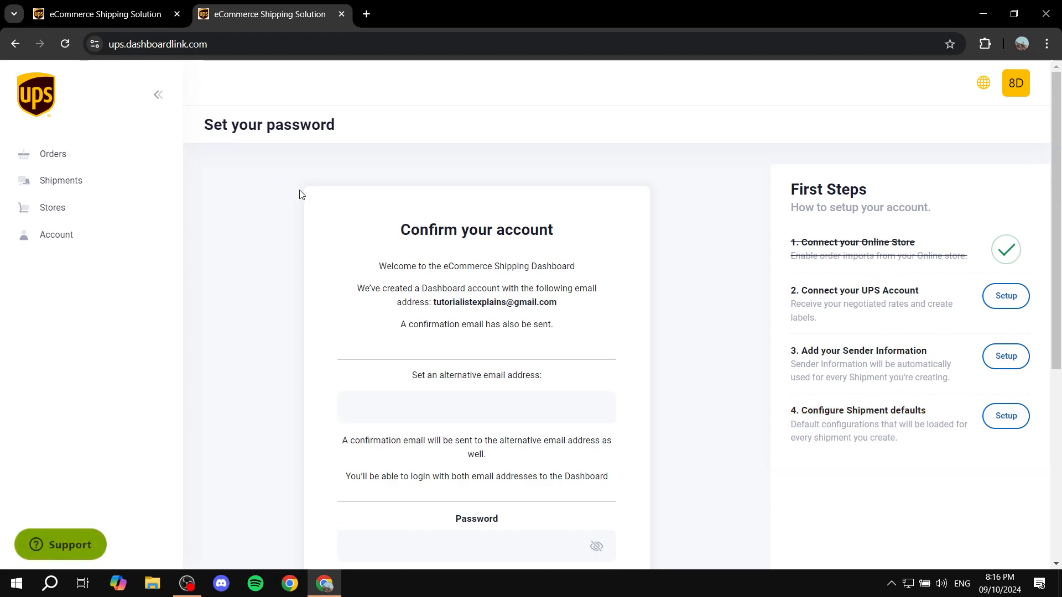
{"action": "mouse_move", "coordinate": [302, 167]}
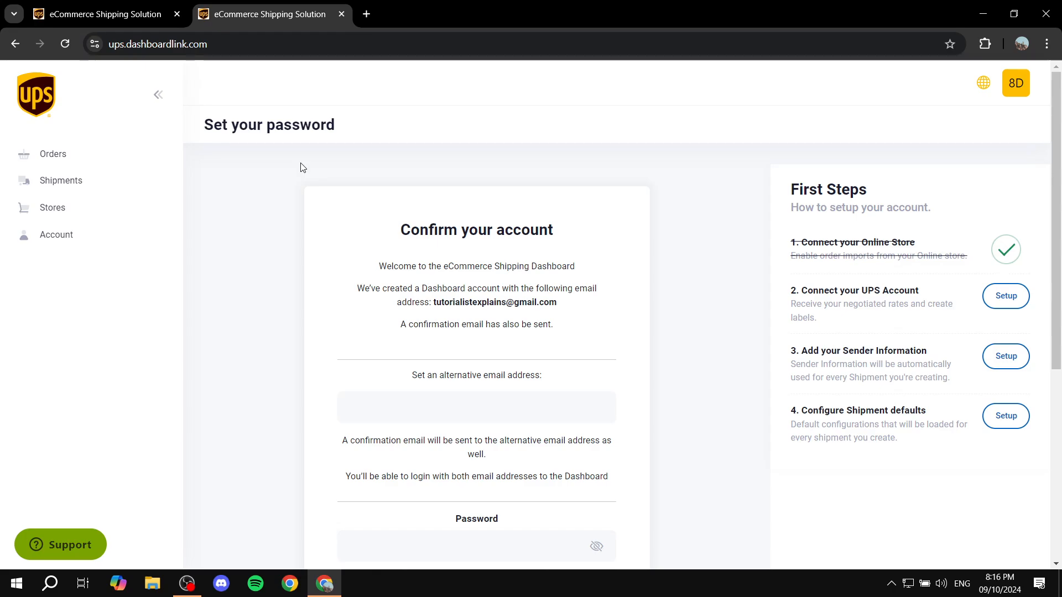